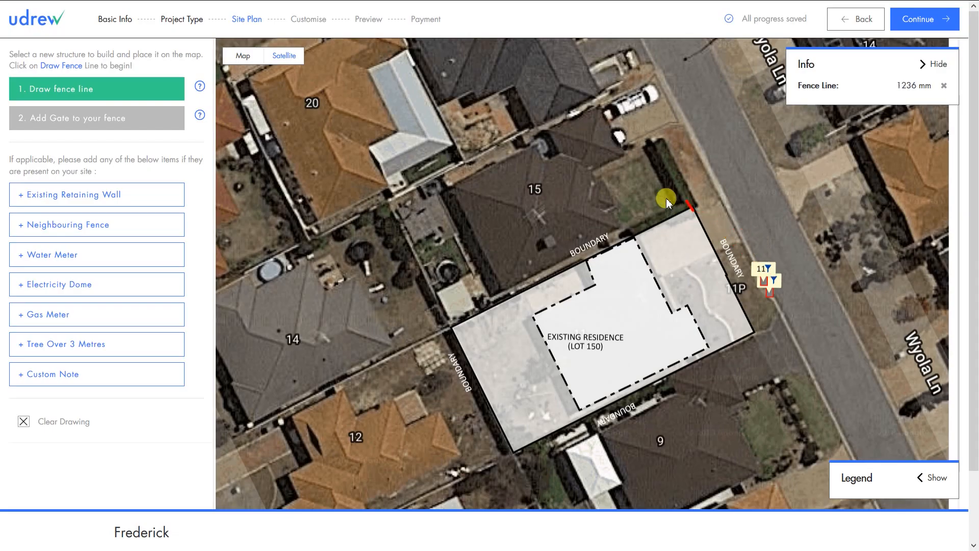
# Step: Draw the fence line along the street-side front boundary and lock it onto the nearest boundary
pyautogui.moveTo(667, 198); pyautogui.dragTo(753, 331)
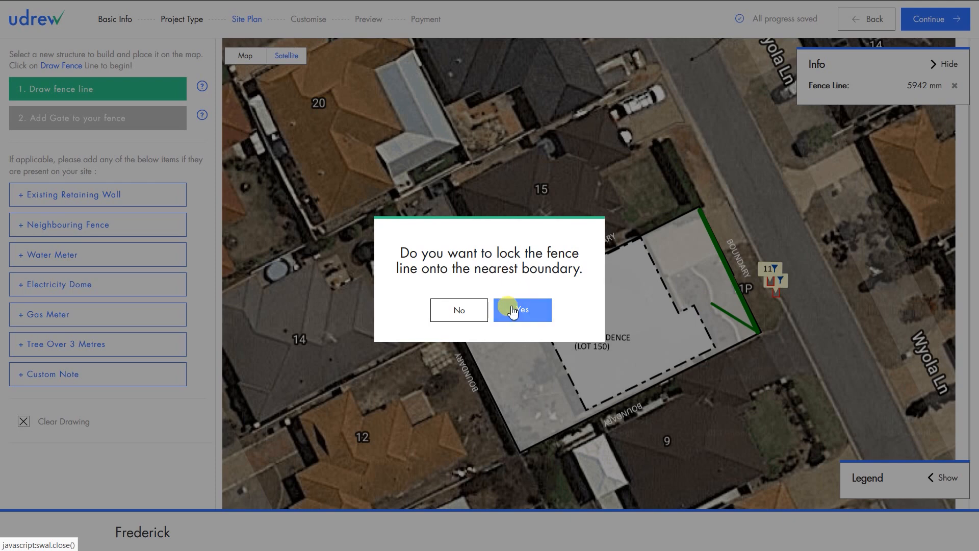
pyautogui.click(523, 310)
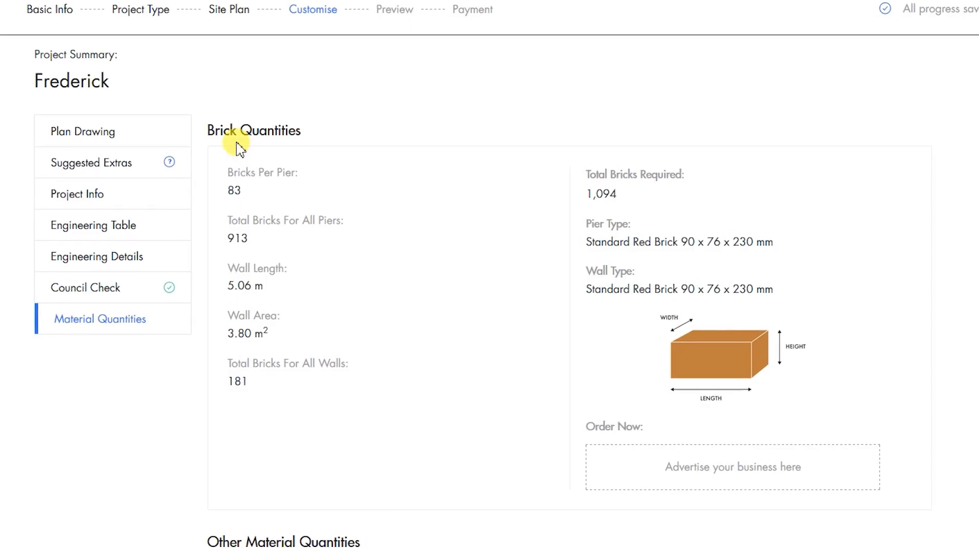
# Step: Scroll the Project Summary down to the concrete, mortar and reinforcing bar quantities
pyautogui.scroll(-3)
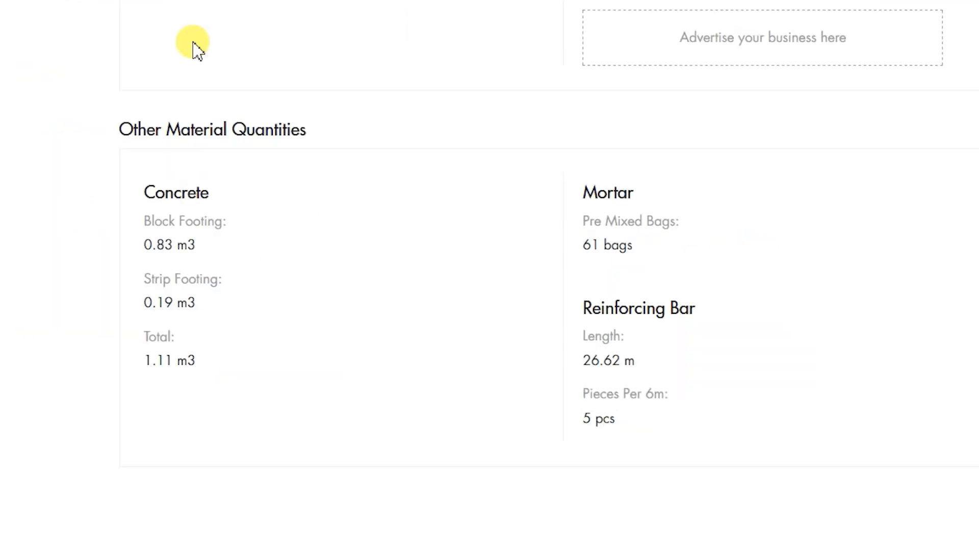
pyautogui.scroll(-3)
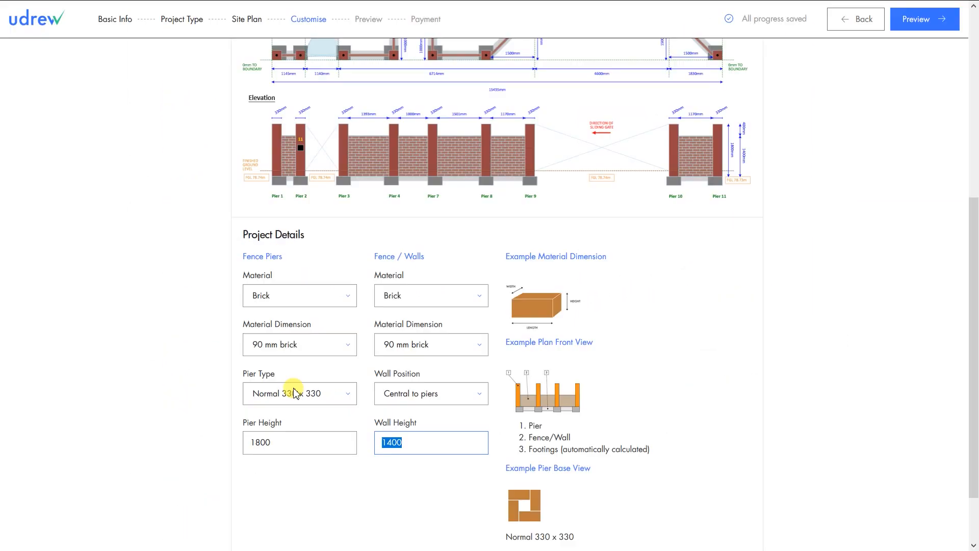
# Step: Enter 75 in the Wall Height field of the Engineering Details
pyautogui.write('75')
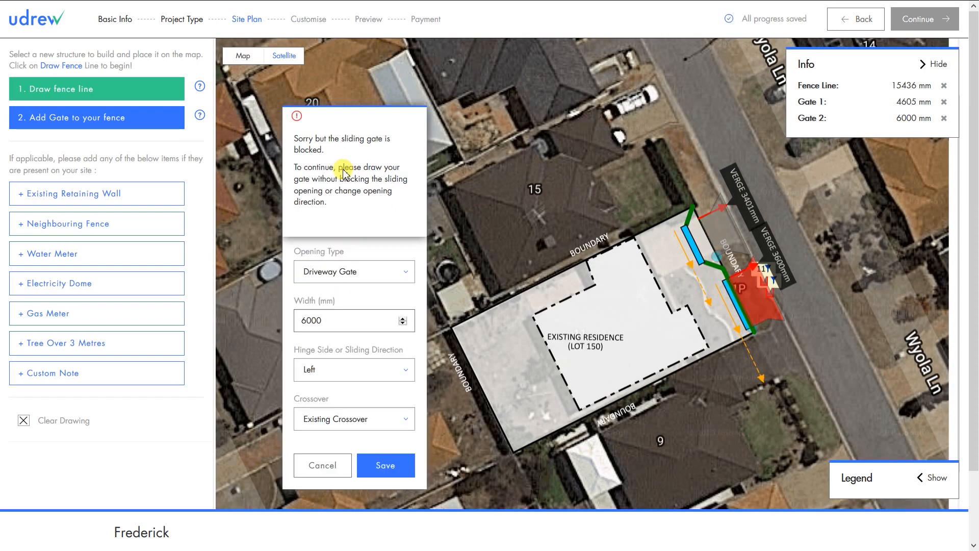
# Step: Dismiss the blocked sliding gate warning and browse the Panel Infill carousel of suggested extras
pyautogui.click(353, 270)
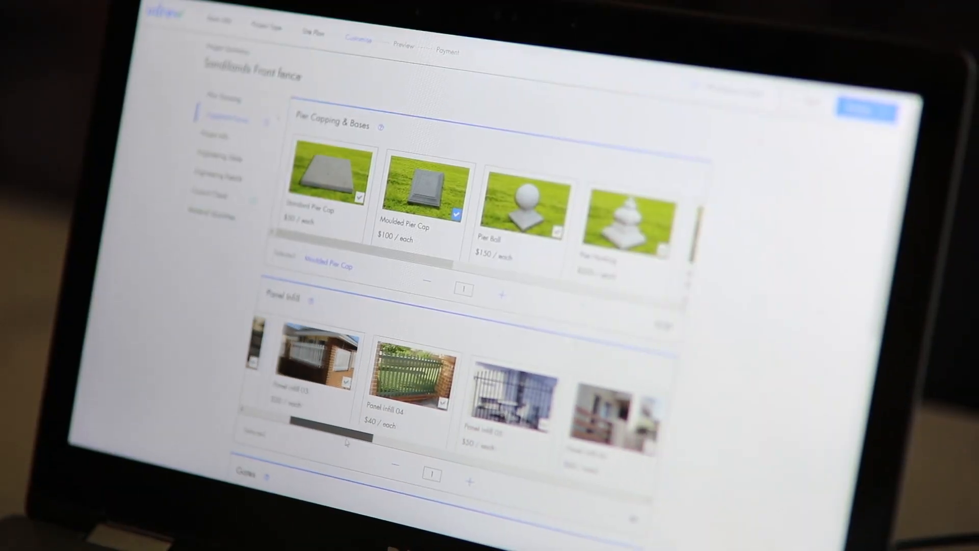
pyautogui.moveTo(347, 440); pyautogui.dragTo(456, 454)
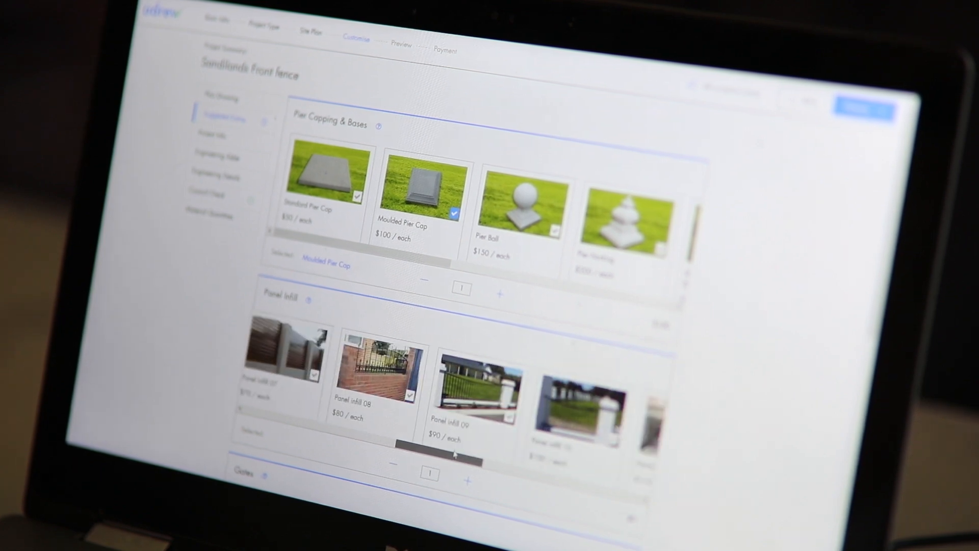